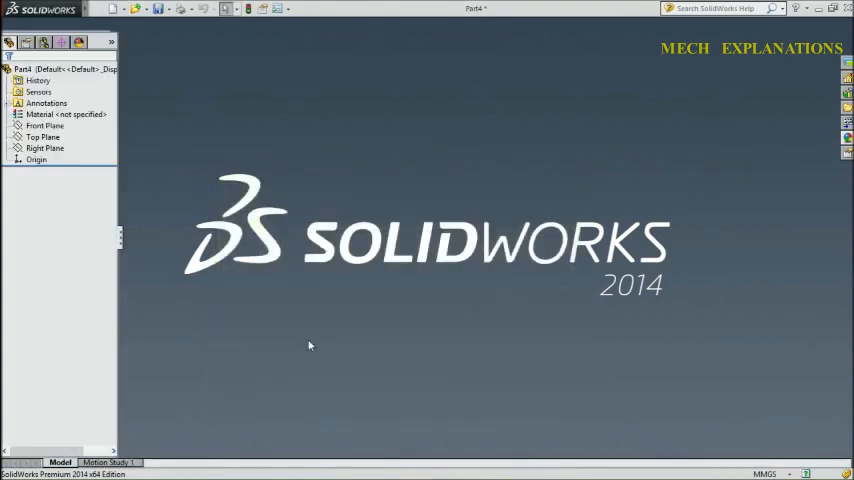
# Step: Sketch a single slanted line starting just beside the origin on the Front Plane
pyautogui.click(44, 192)
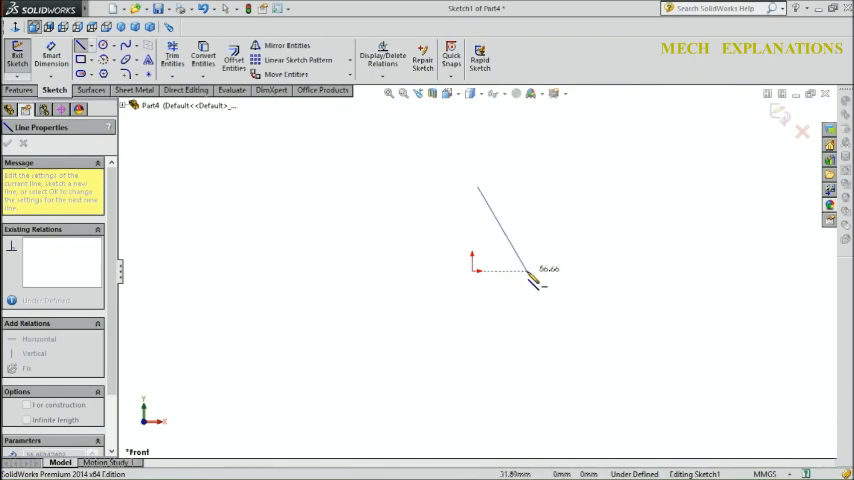
pyautogui.rightClick(536, 284)
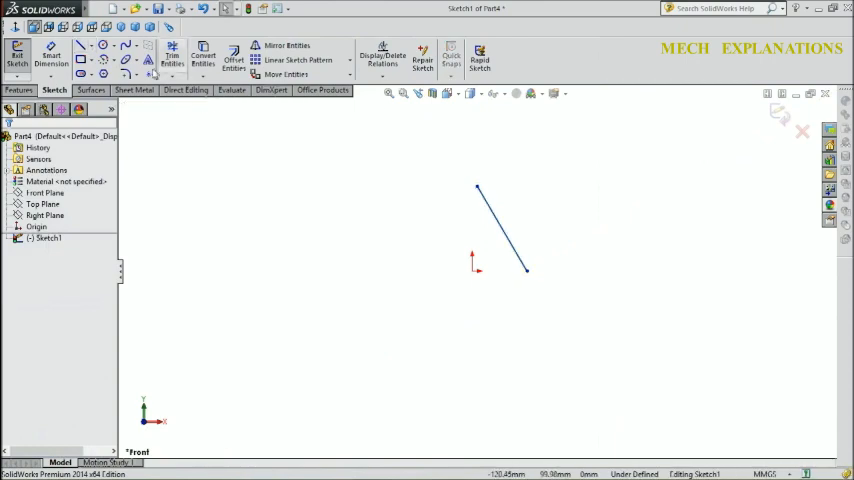
# Step: Add a short vertical centreline rising from the origin and exit the sketch
pyautogui.click(112, 48)
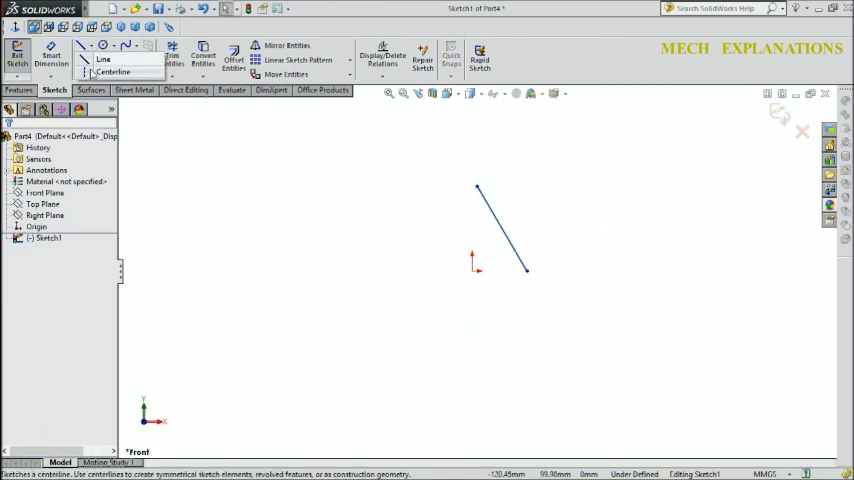
pyautogui.click(112, 72)
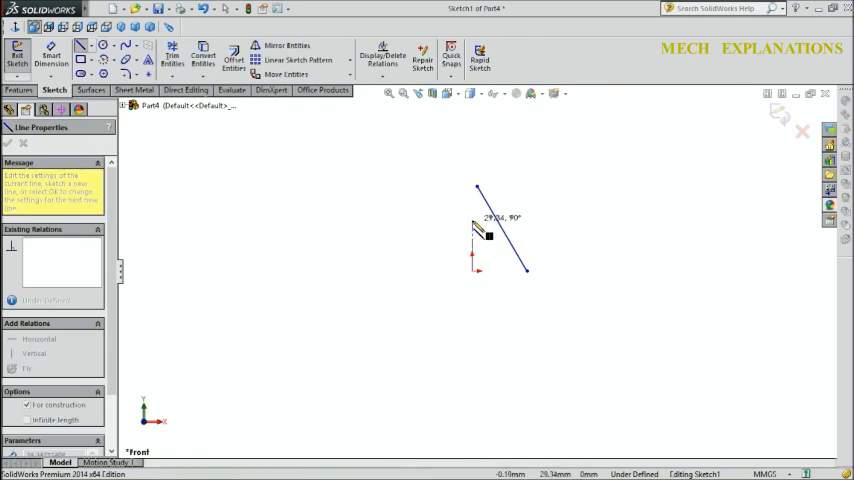
pyautogui.rightClick(490, 236)
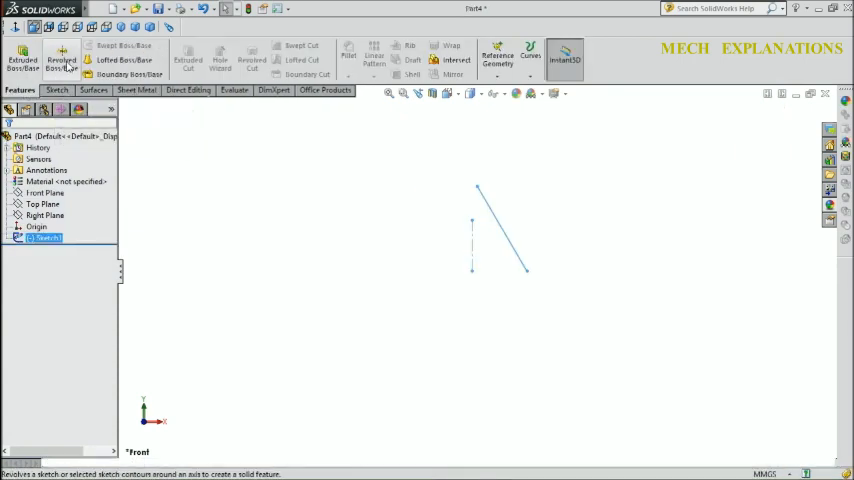
# Step: Revolve the open sketch 360° around the centreline as a thin feature, forming a hollow cone
pyautogui.click(60, 60)
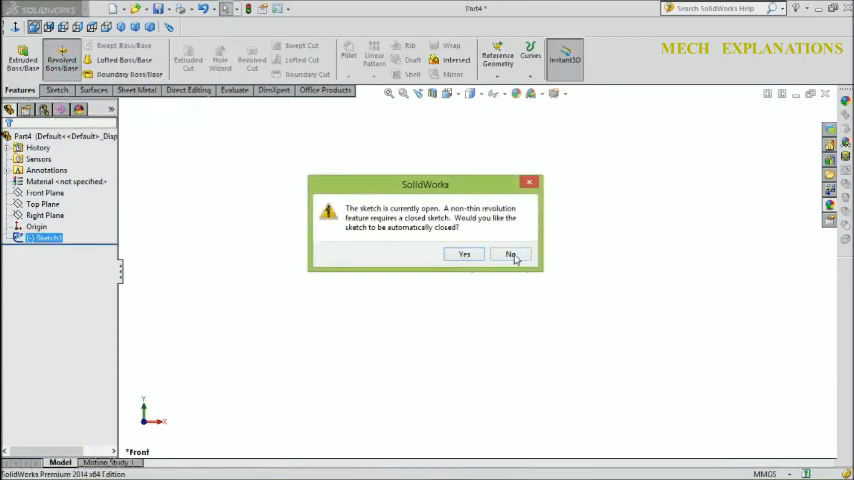
pyautogui.click(510, 252)
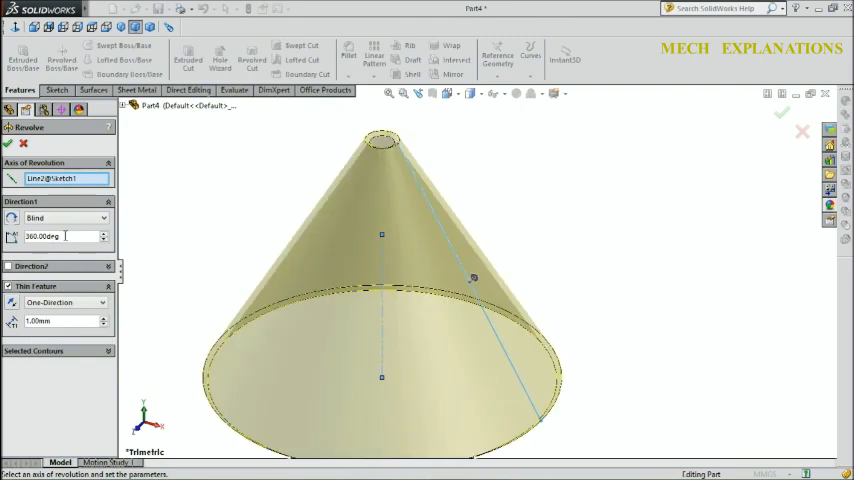
pyautogui.tripleClick(44, 236)
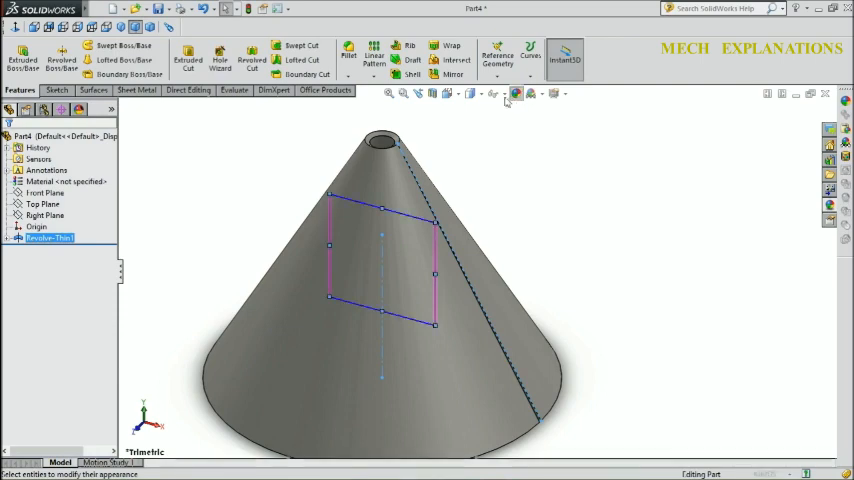
# Step: Convert the cone to sheet metal with Insert Bends, using a cone face as the fixed face
pyautogui.click(516, 92)
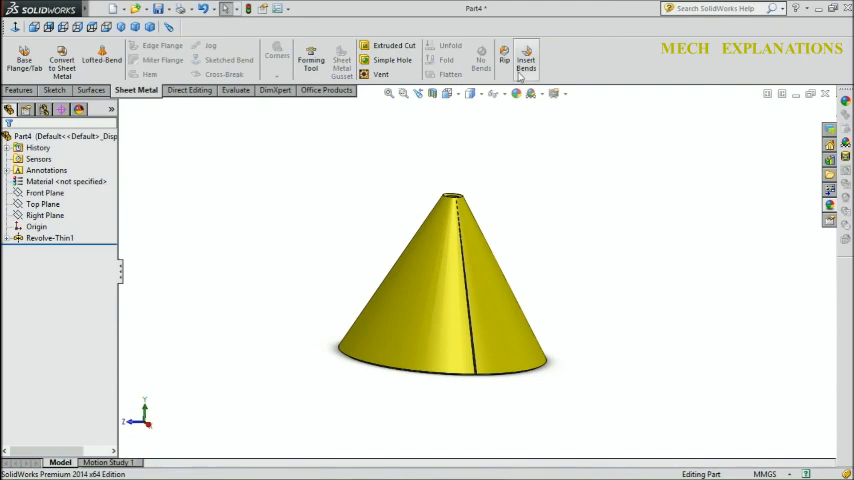
pyautogui.click(524, 60)
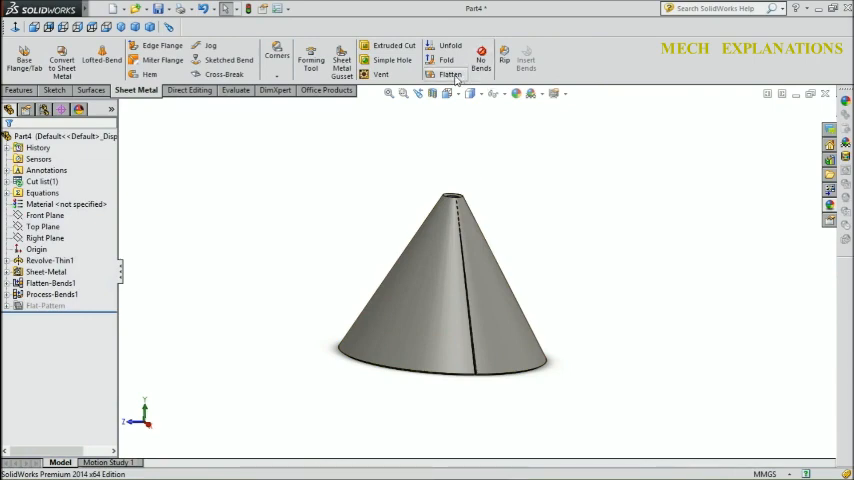
# Step: Flatten the cone into its sector-shaped blank and give the part a yellow appearance
pyautogui.click(448, 76)
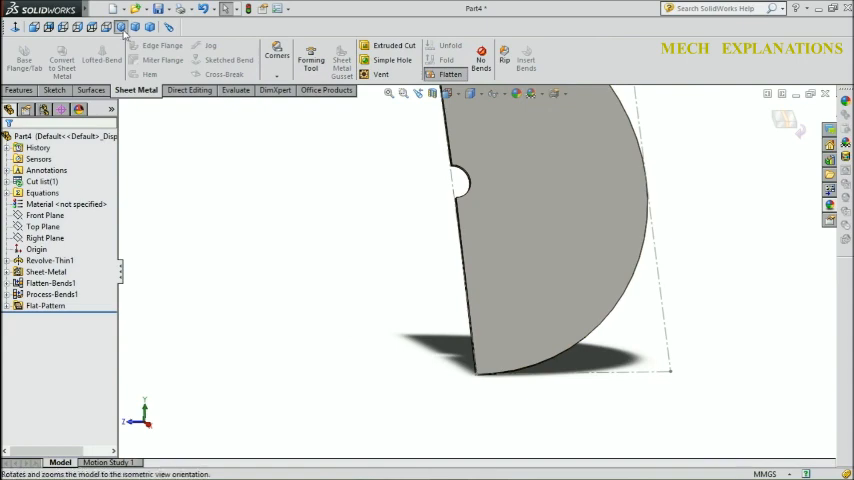
pyautogui.click(496, 92)
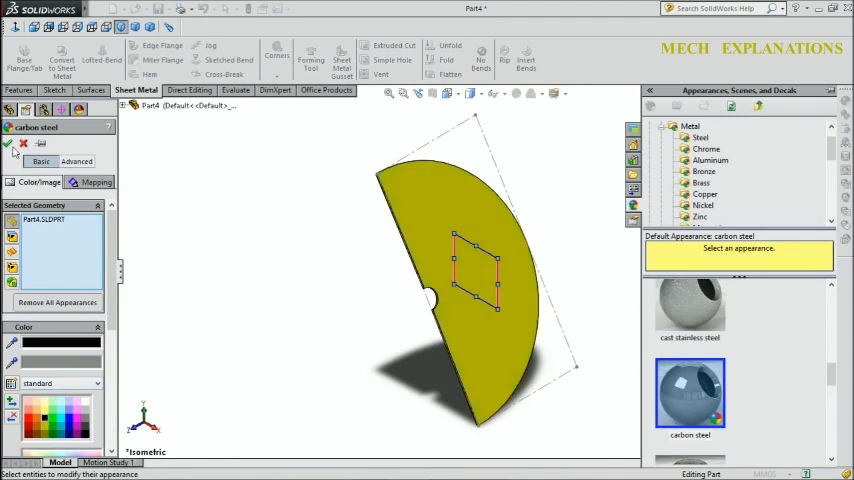
pyautogui.click(8, 144)
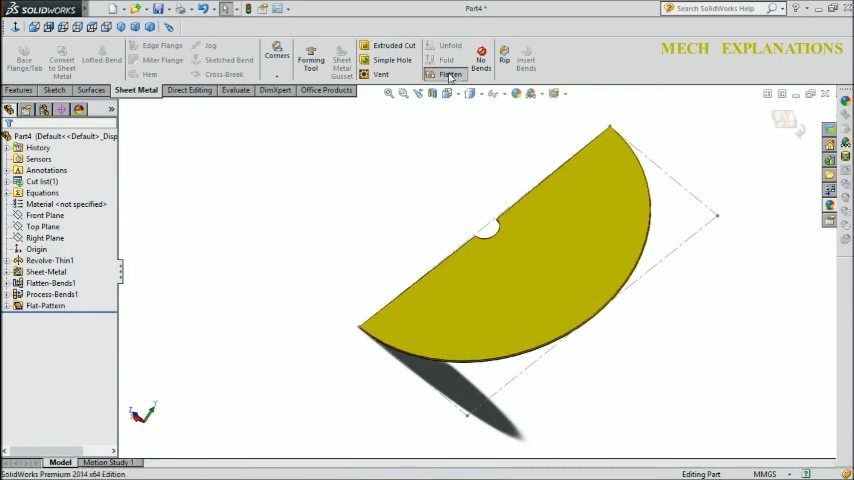
# Step: Fold the flat pattern back into a cone and view it in isometric
pyautogui.click(450, 74)
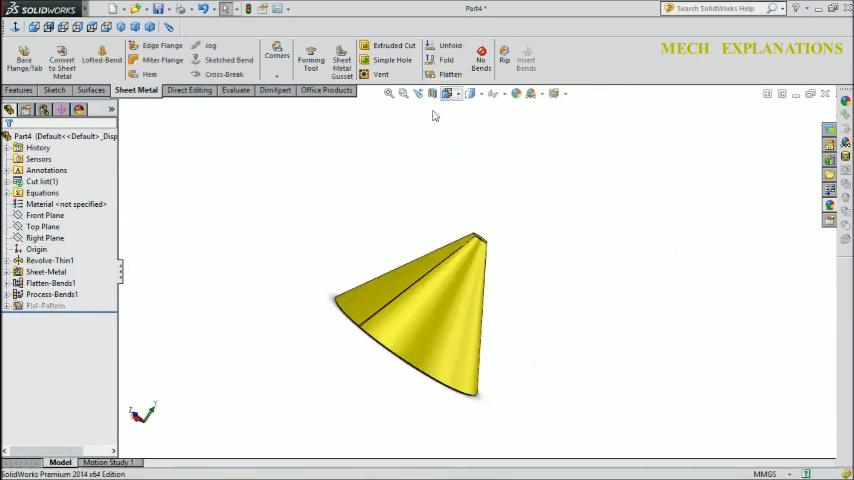
pyautogui.click(136, 28)
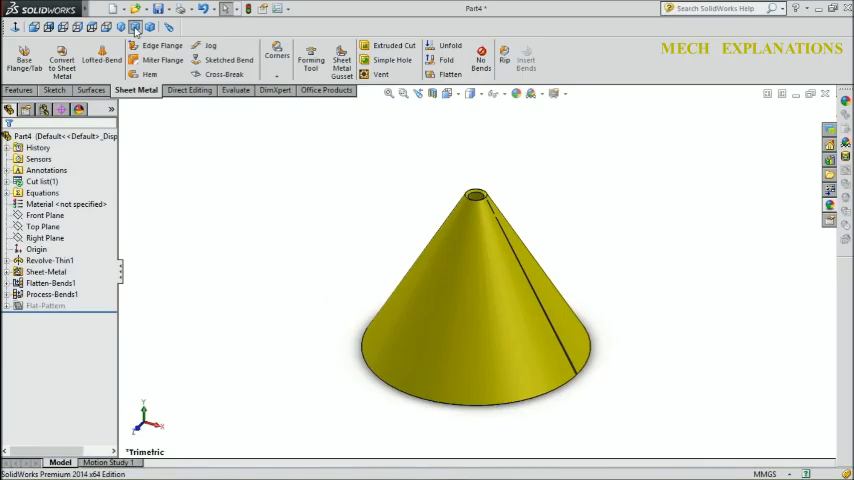